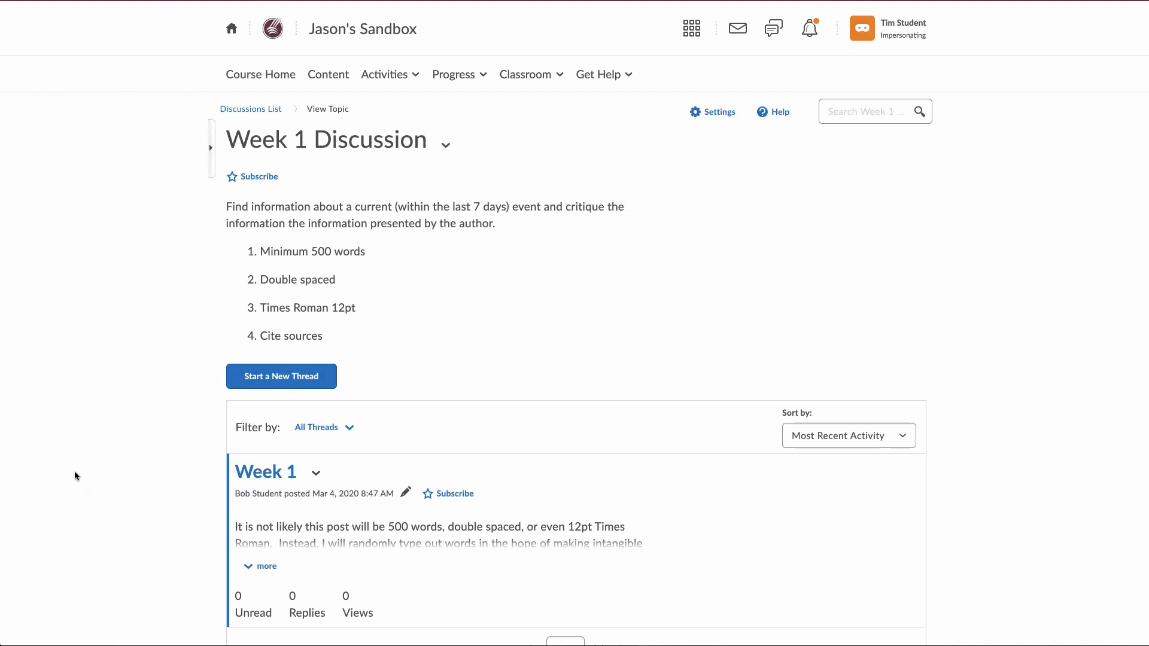
Start a new Week 1 Discussion thread with the subject 'Video Notes'
click(281, 376)
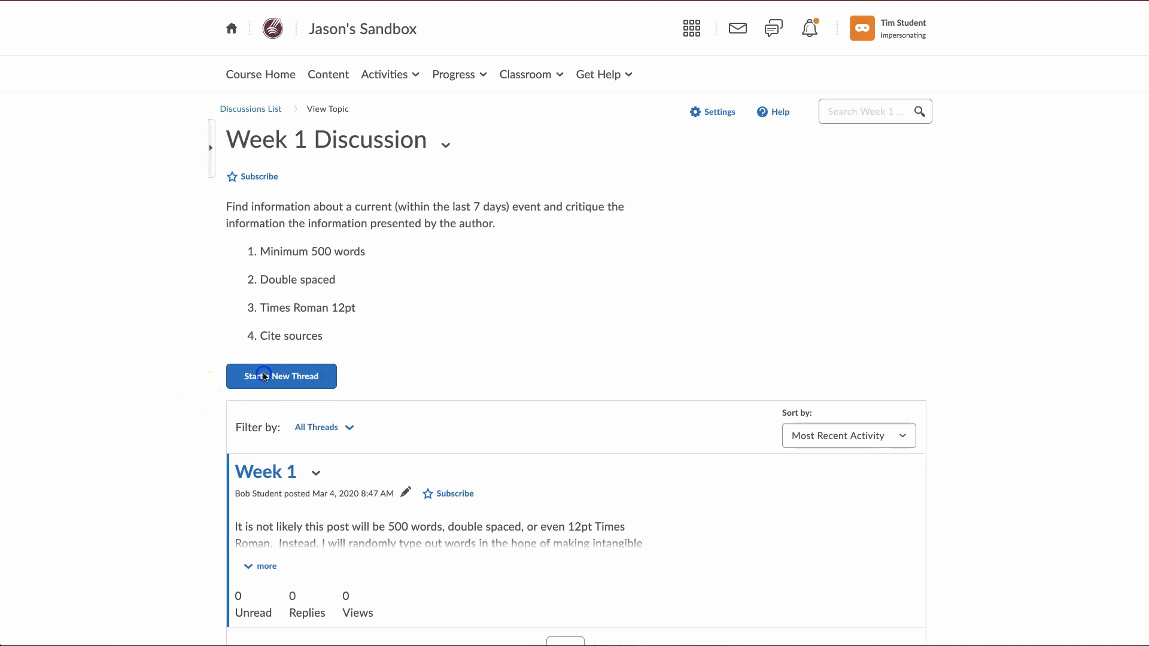
click(280, 375)
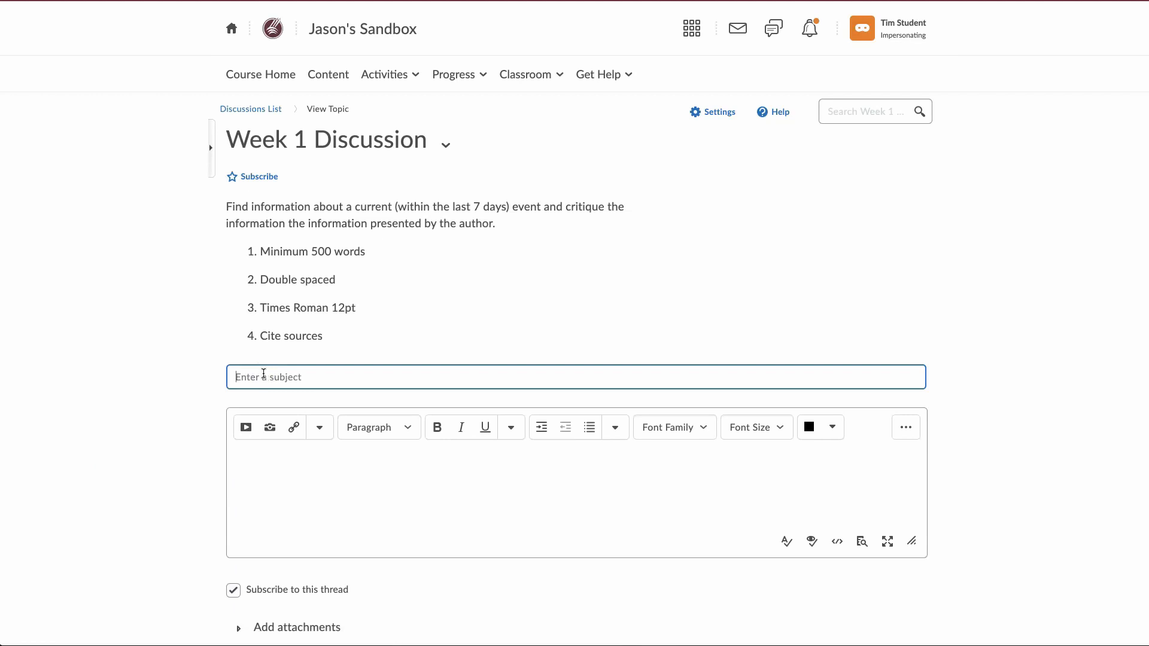
text(V)
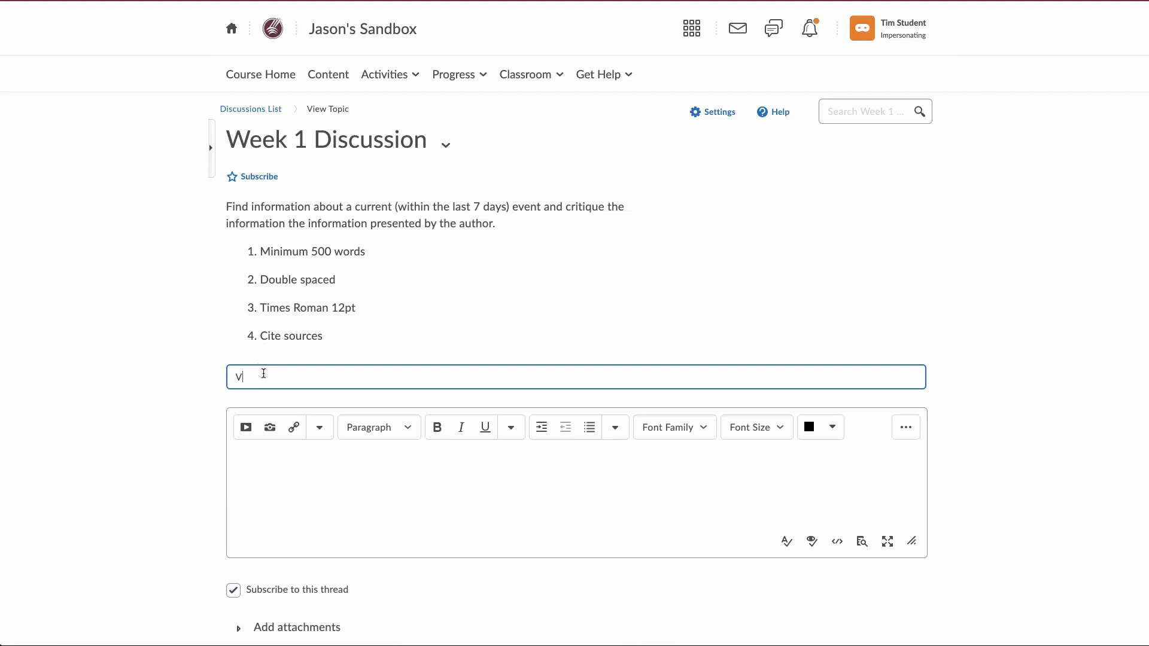
text(ideo Notes)
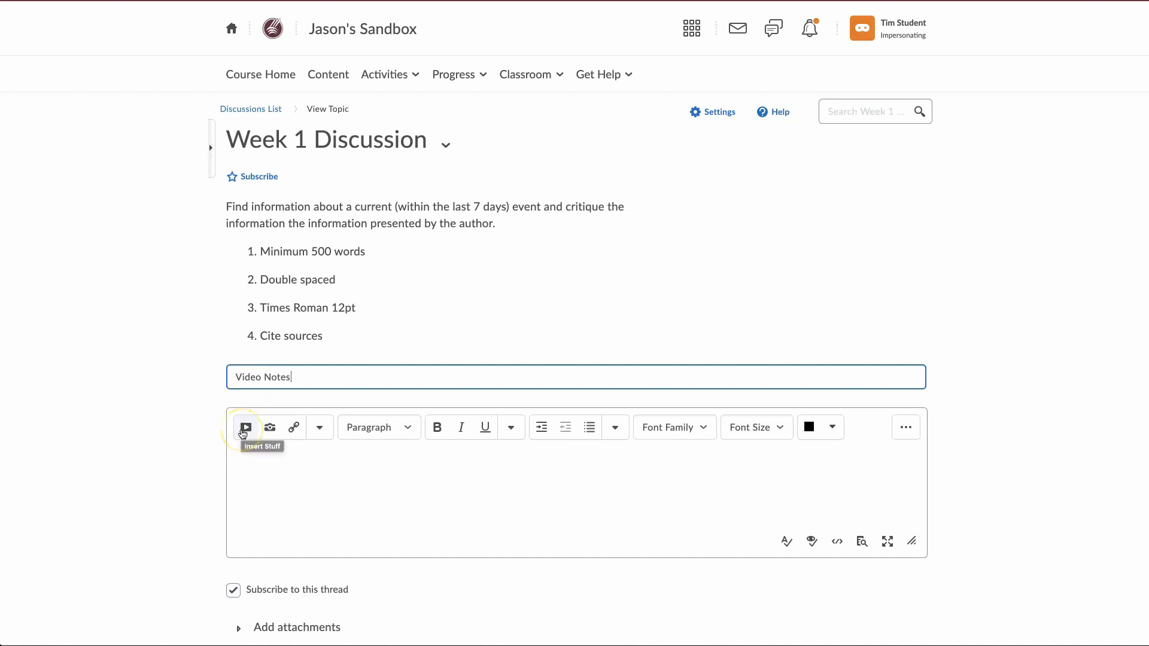
Choose Add Video Note from the message editor's Insert Stuff menu
click(246, 427)
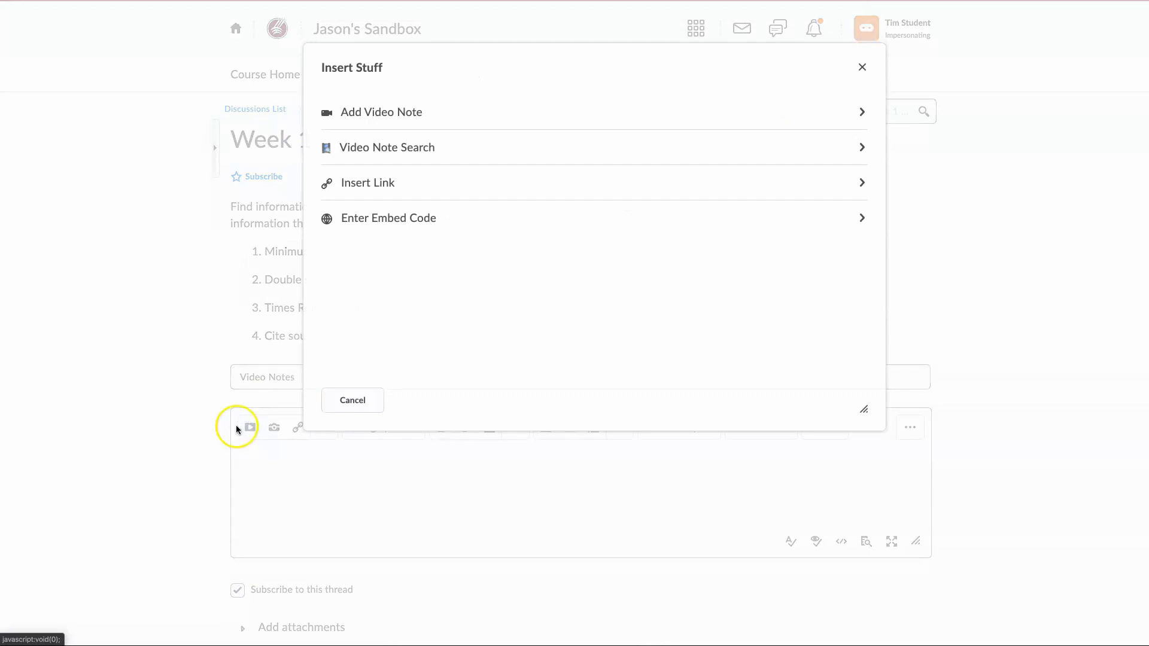
mouse_move(411, 111)
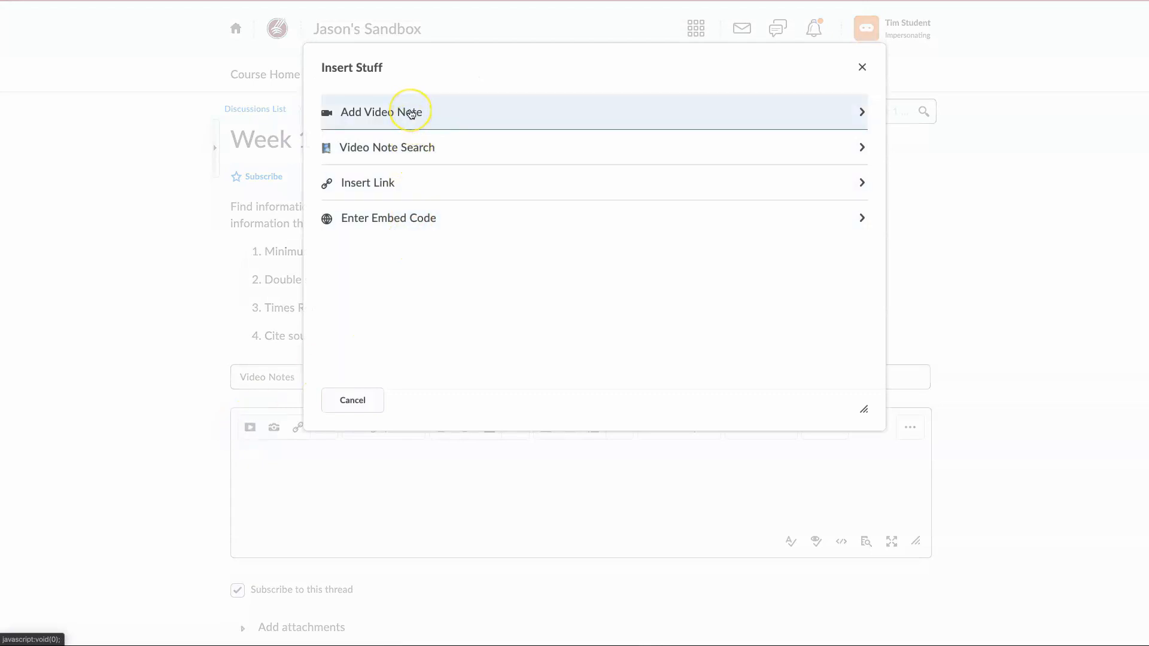
click(382, 112)
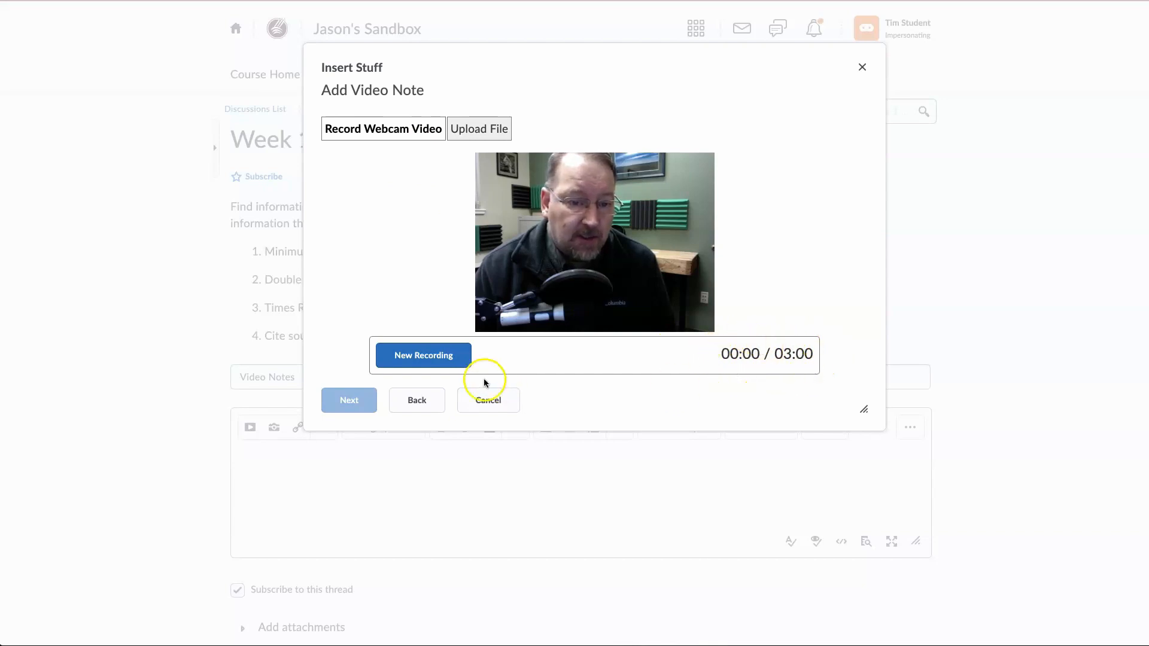
Record a nine-second webcam clip, stop it, and continue to the details form
click(423, 356)
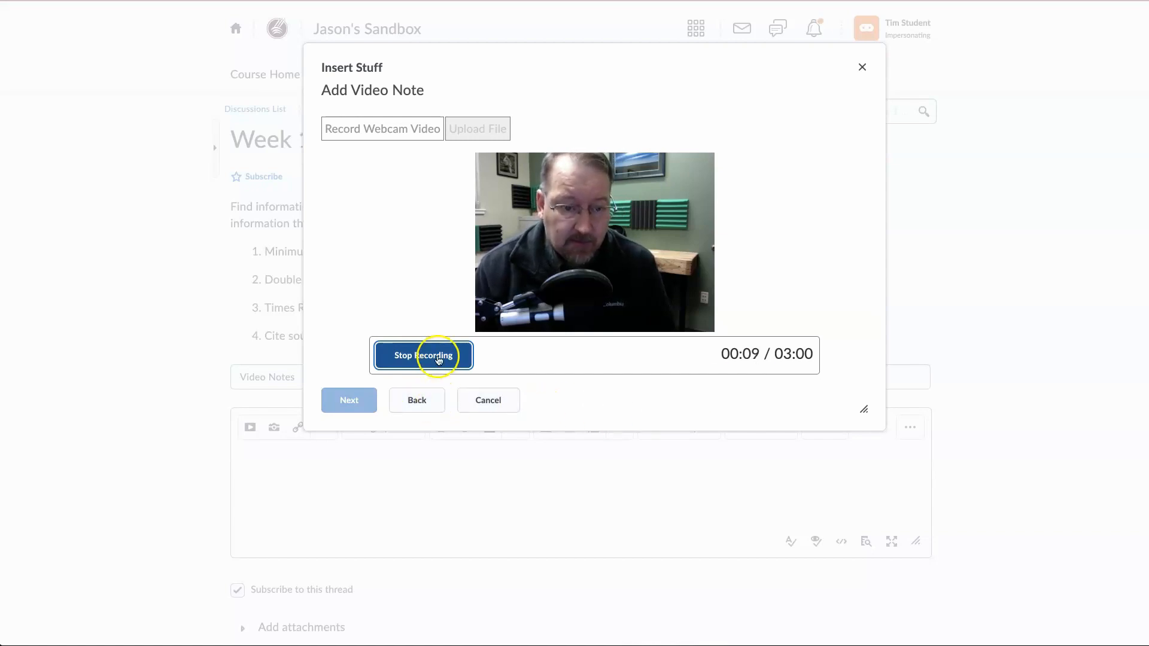
click(423, 356)
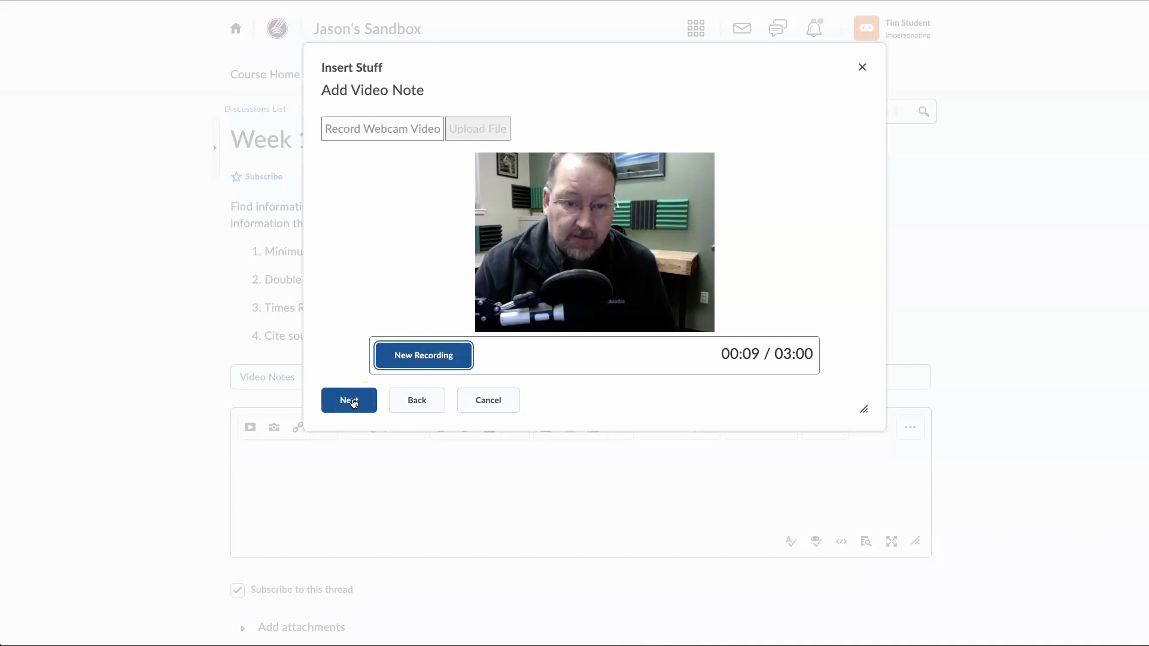
click(349, 400)
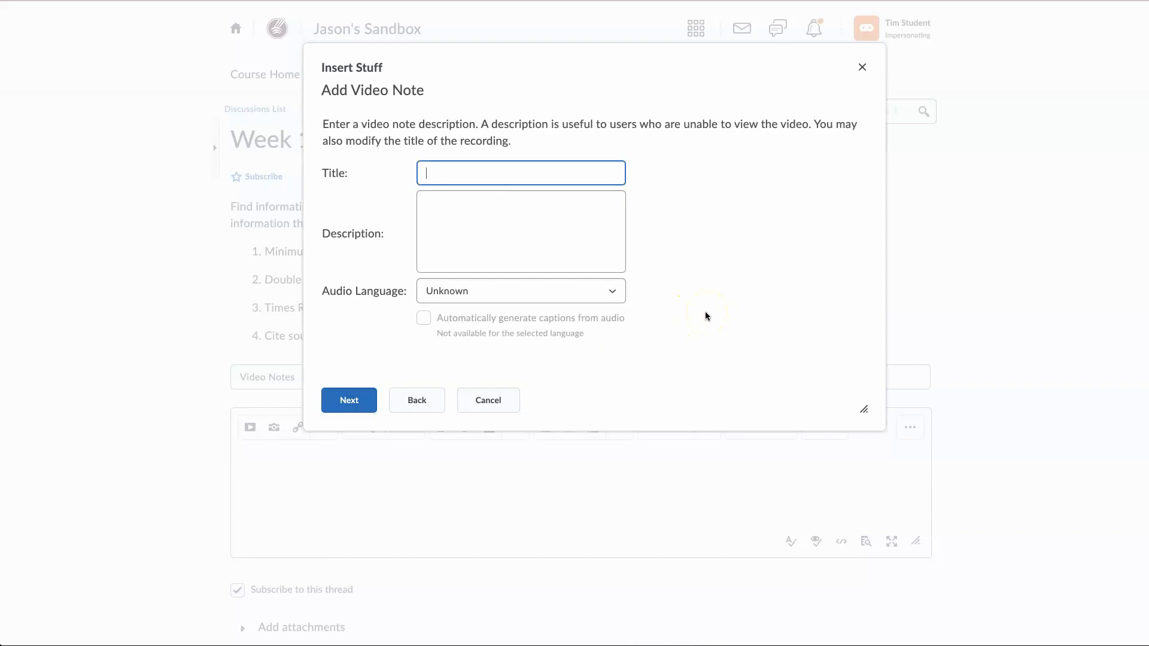
mouse_move(660, 201)
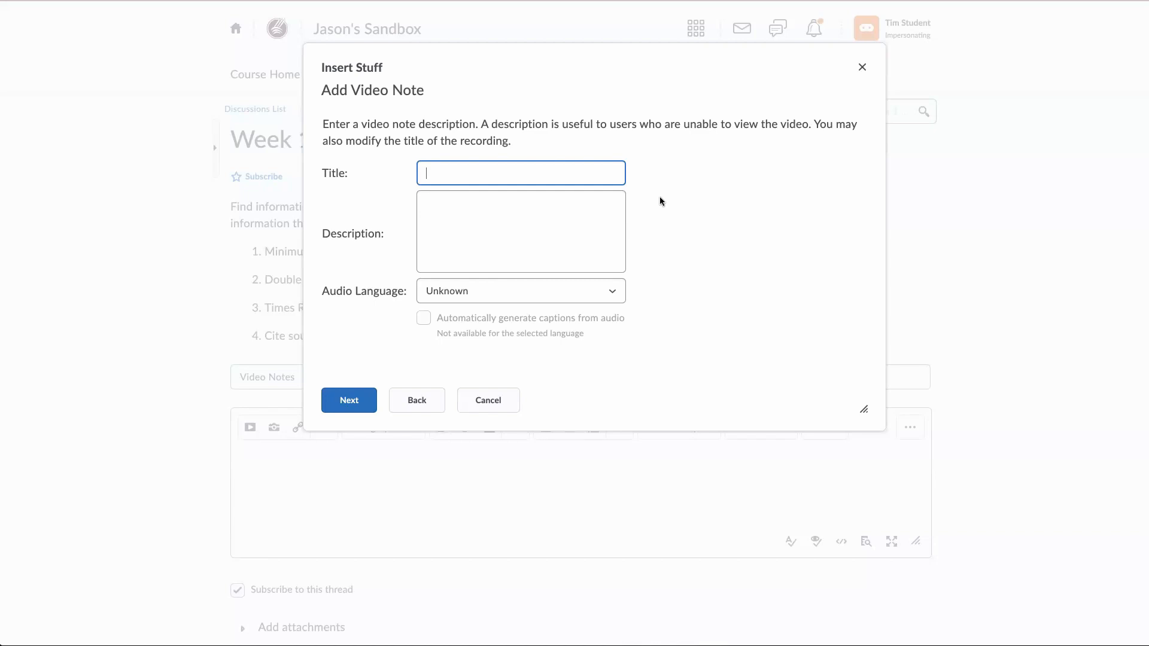
Title the note 'Video Notes', describe it, set en-US audio and automatic captions
text(V)
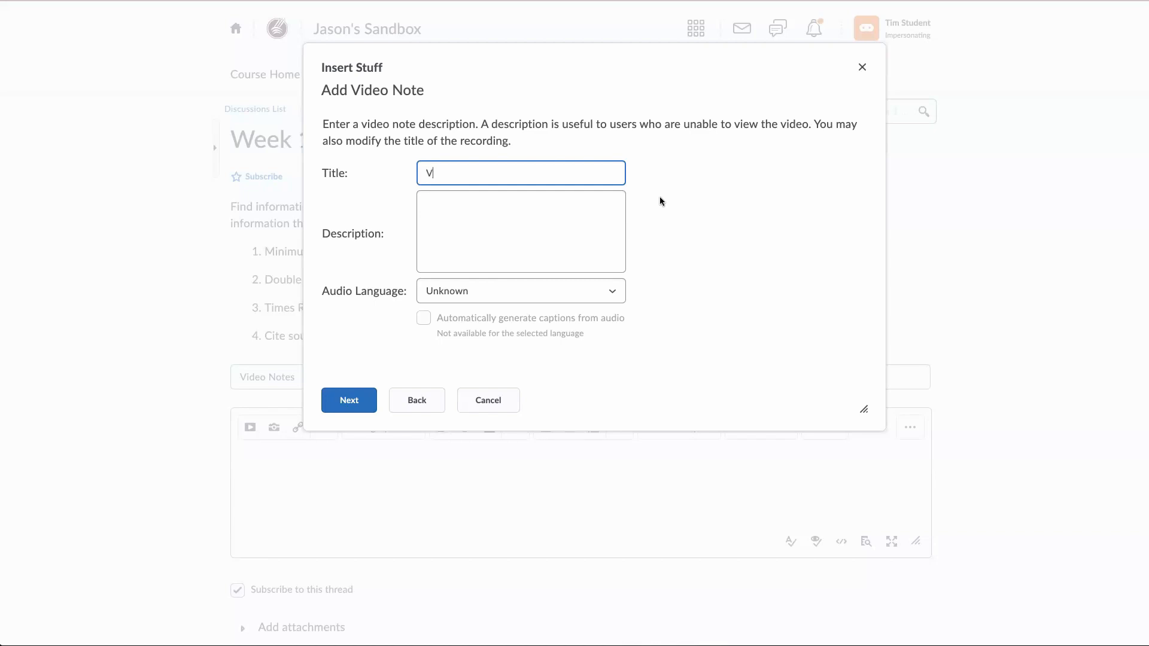
text(ideo Not)
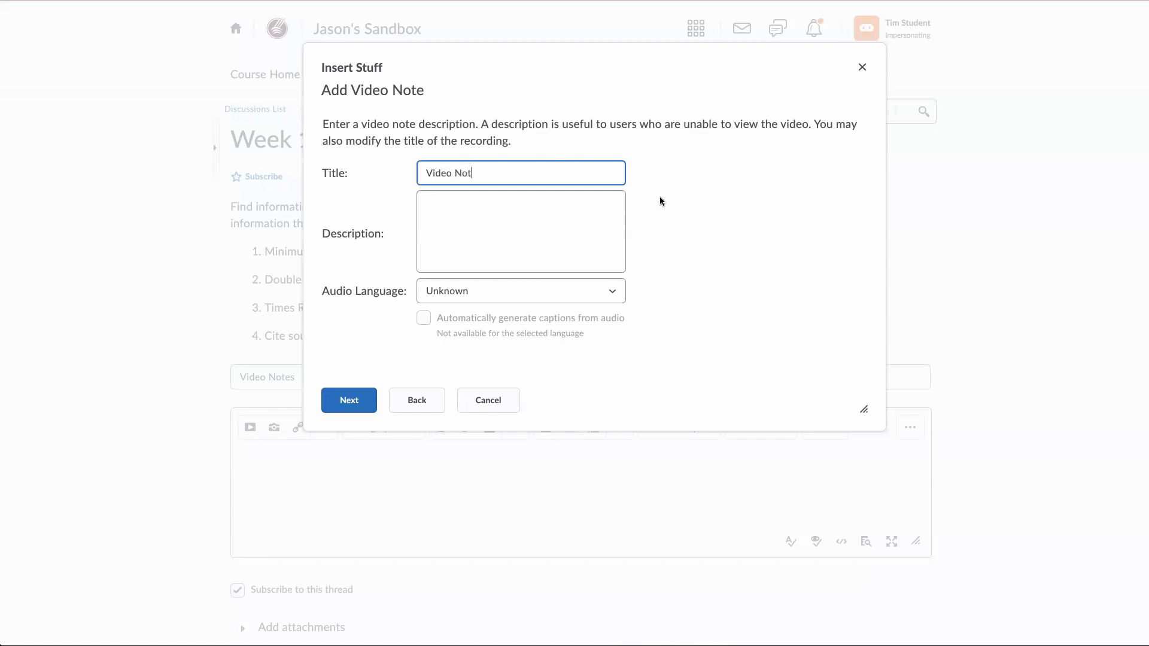
text(This is my argument for using video notes in Brightspace.)
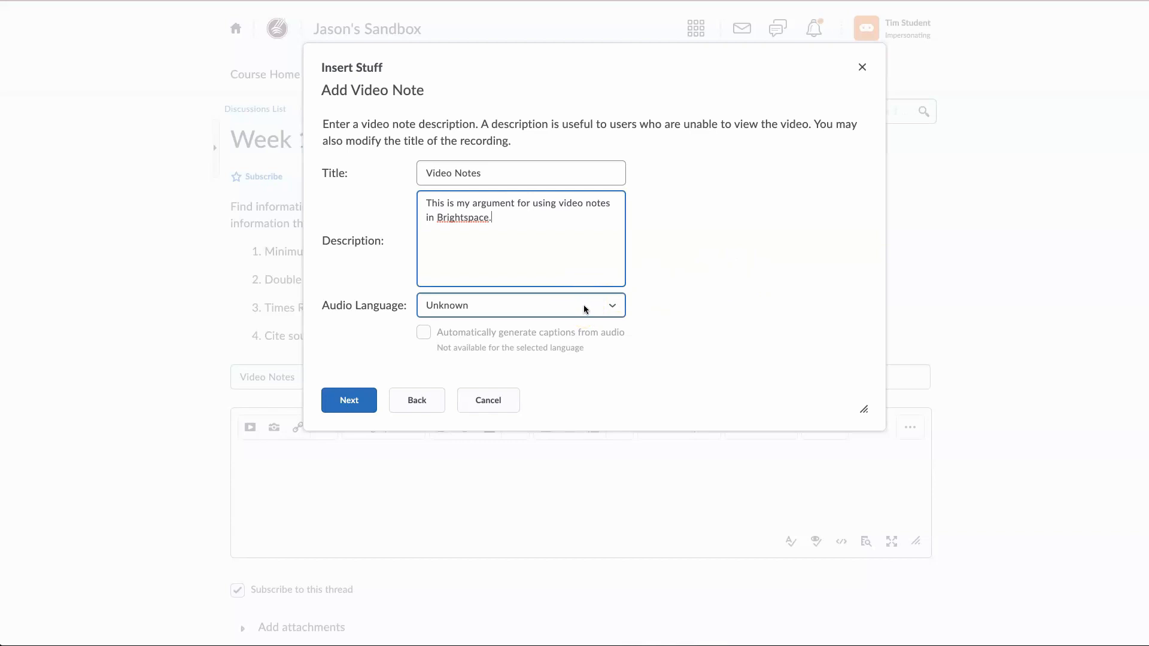
click(520, 305)
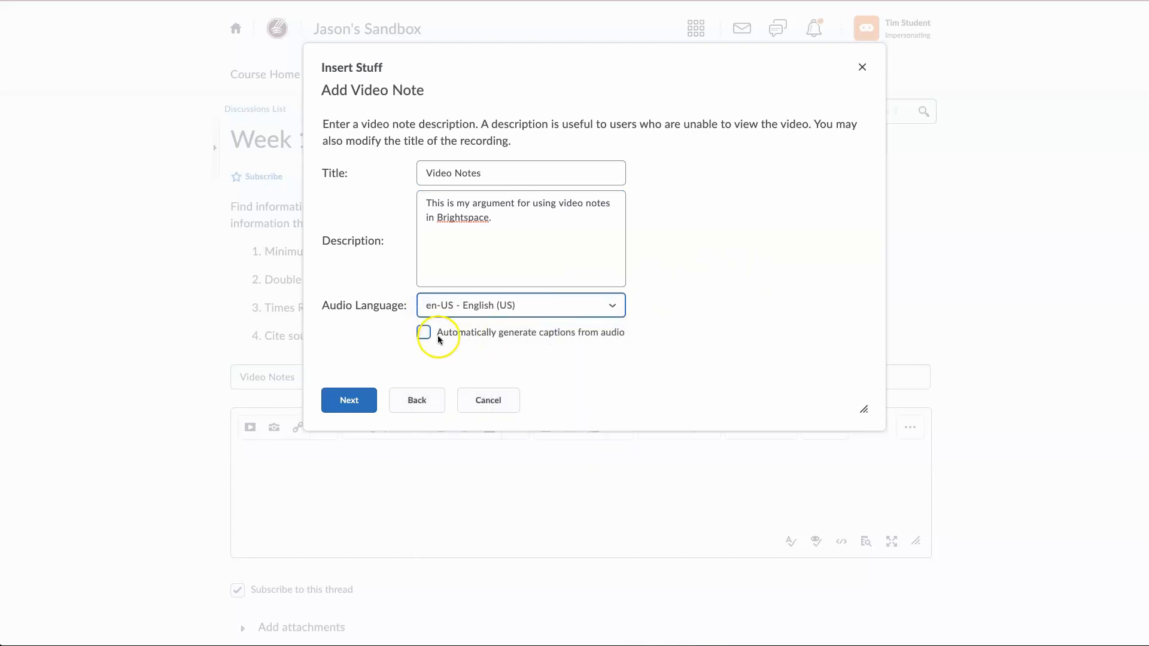
click(423, 333)
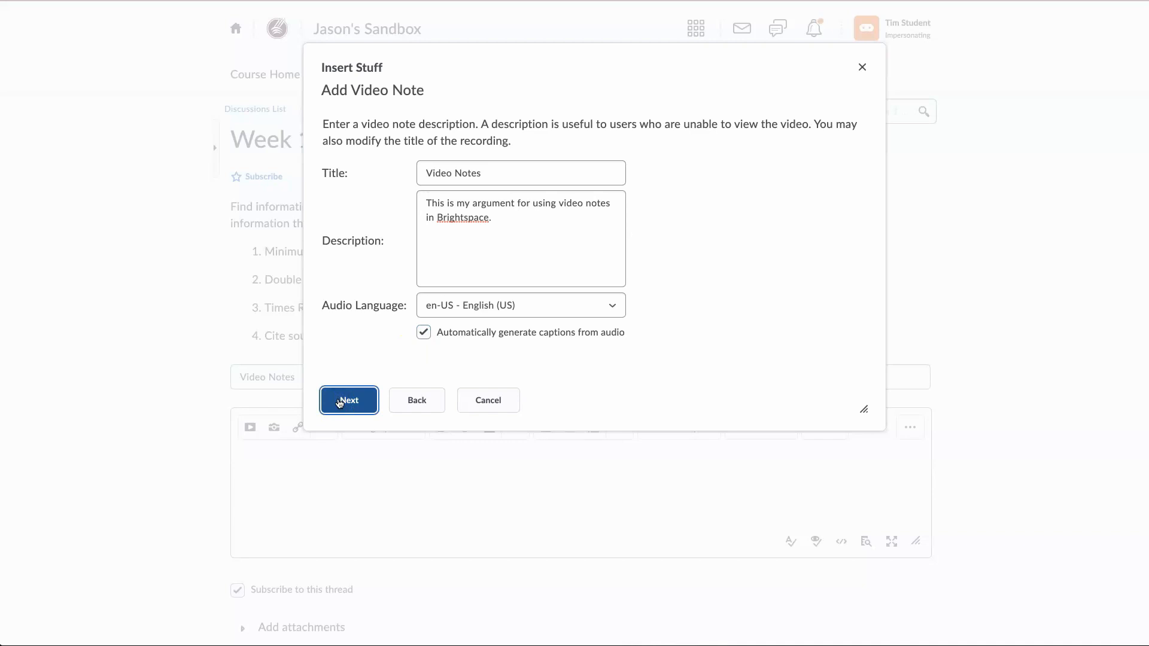
Advance to the Properties page and insert the video note into the message
click(348, 400)
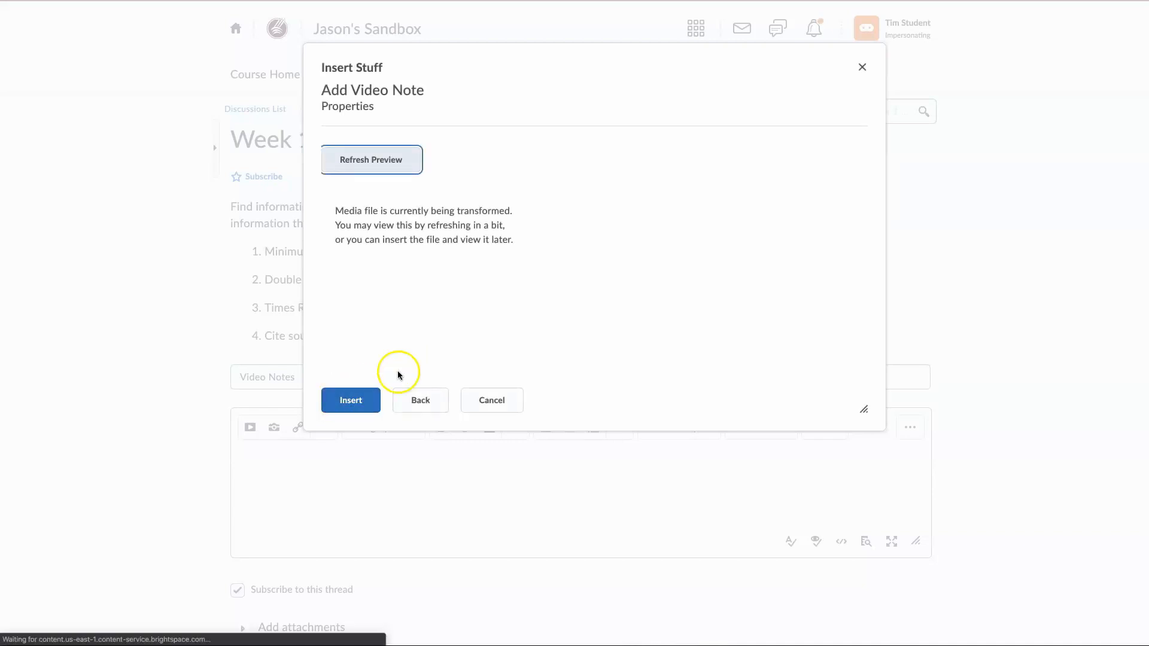
mouse_move(466, 280)
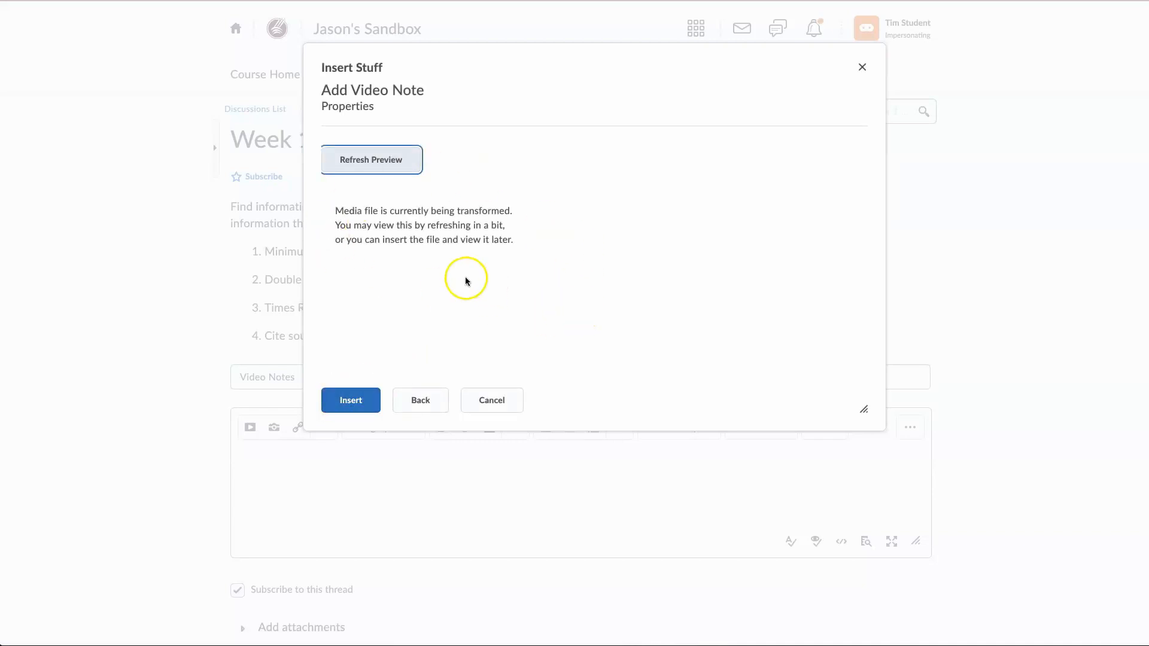
mouse_move(616, 340)
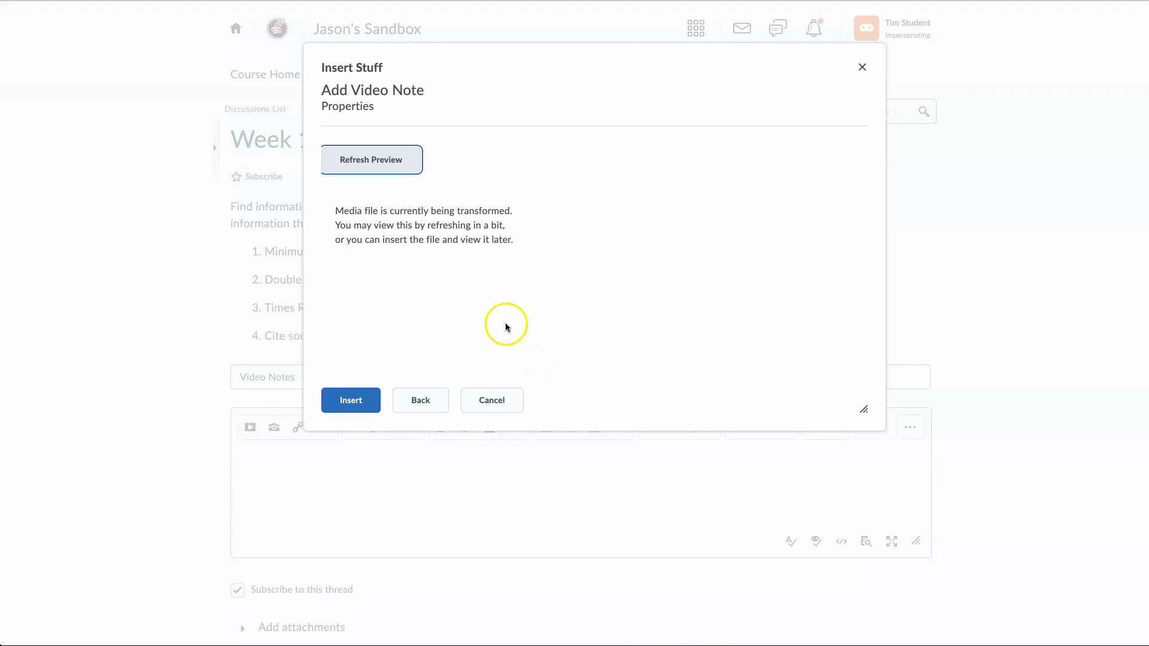
click(350, 400)
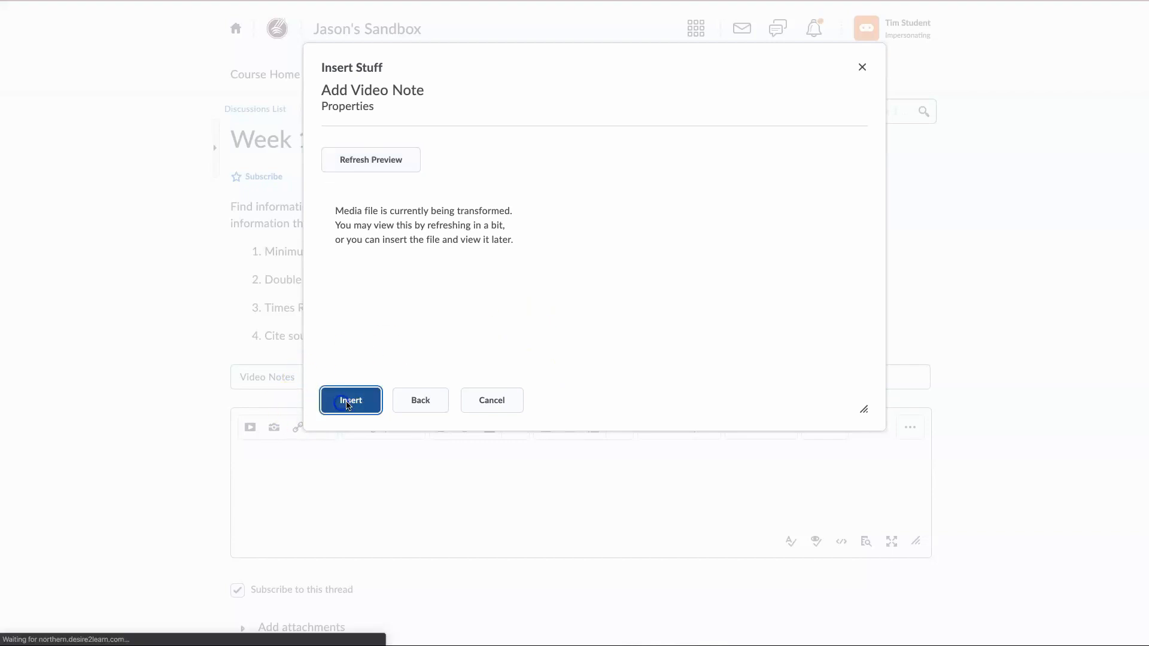
click(350, 400)
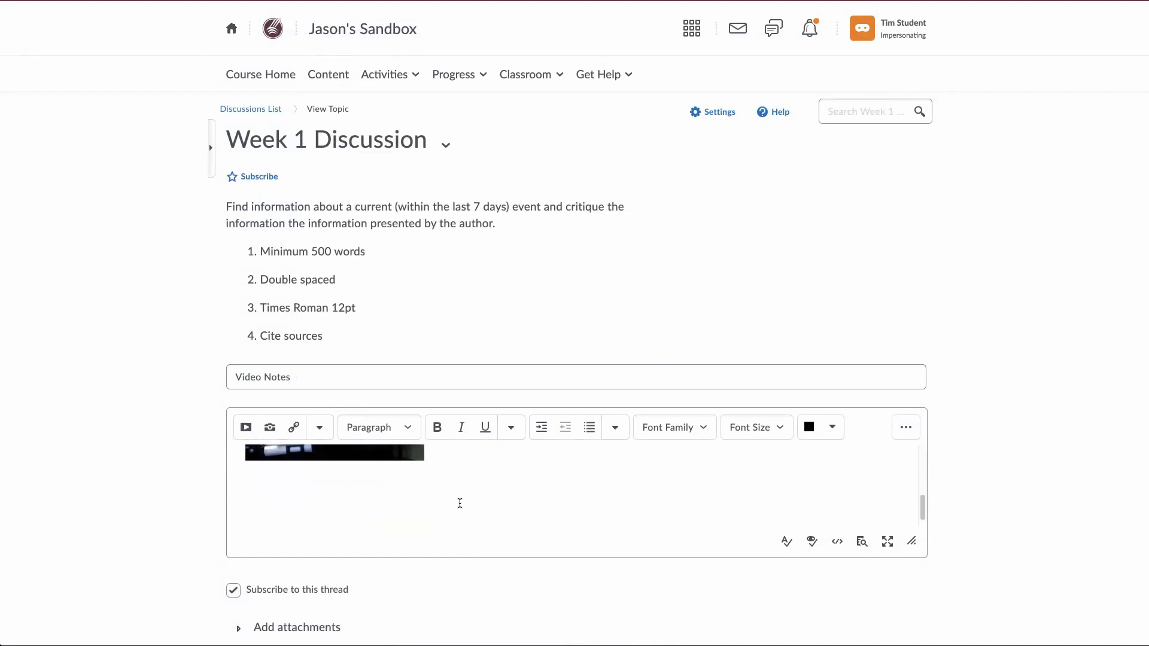
Add the text 'Add' below the video, post the thread, and expand it
text(Add text.)
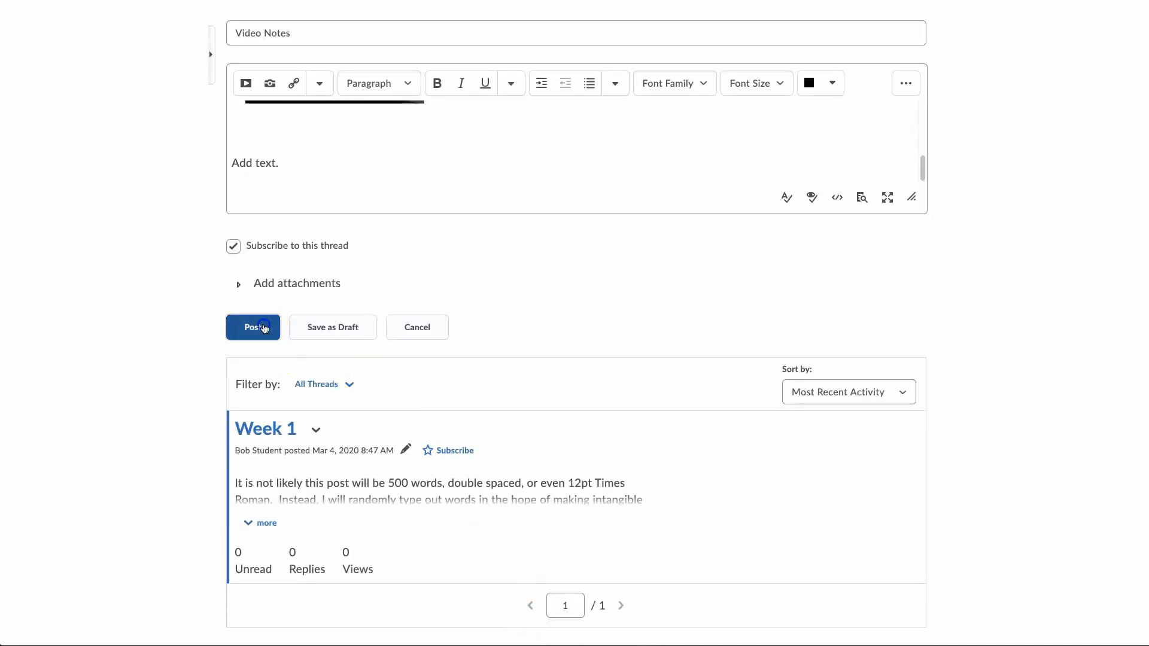
click(253, 326)
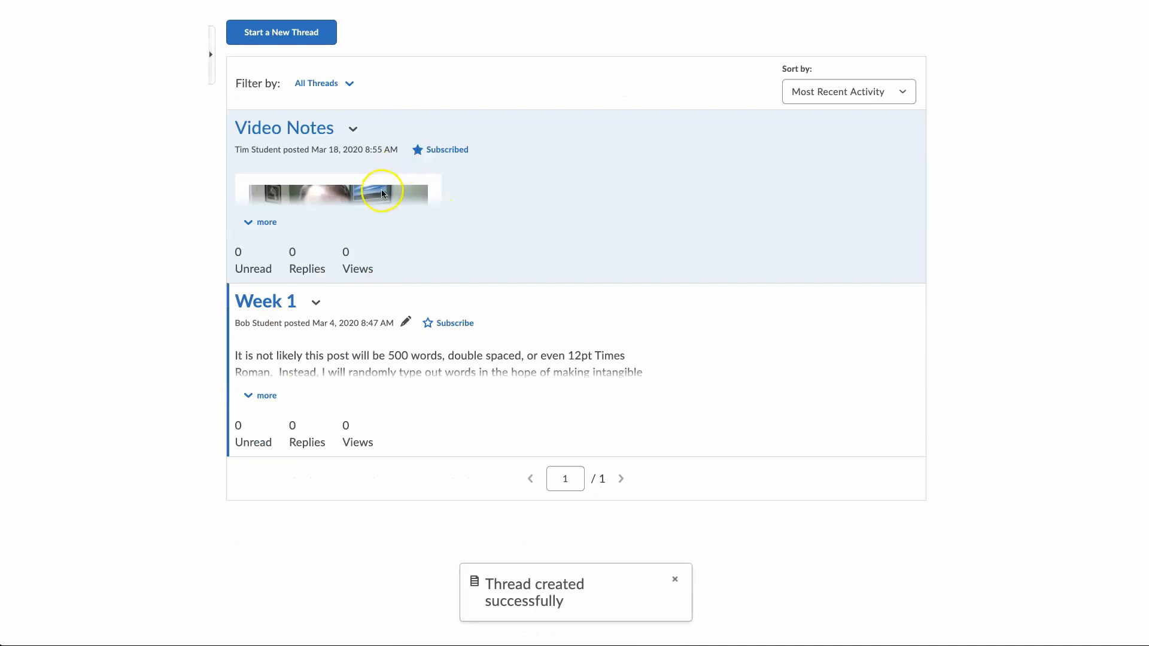
click(261, 222)
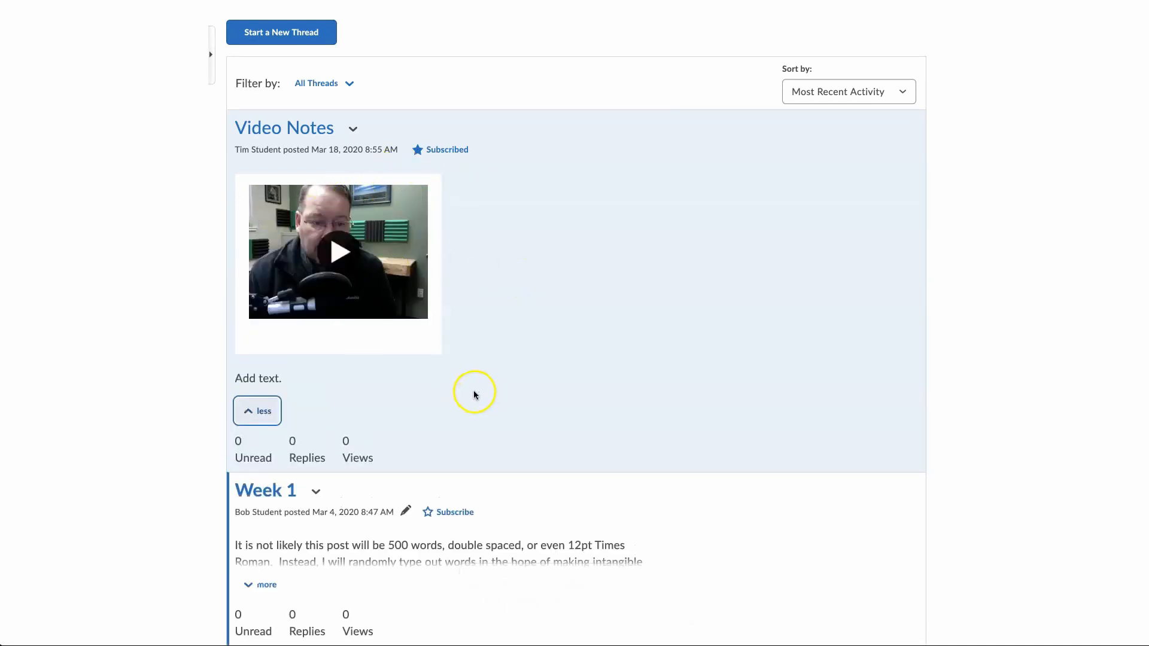
scroll(up, 3)
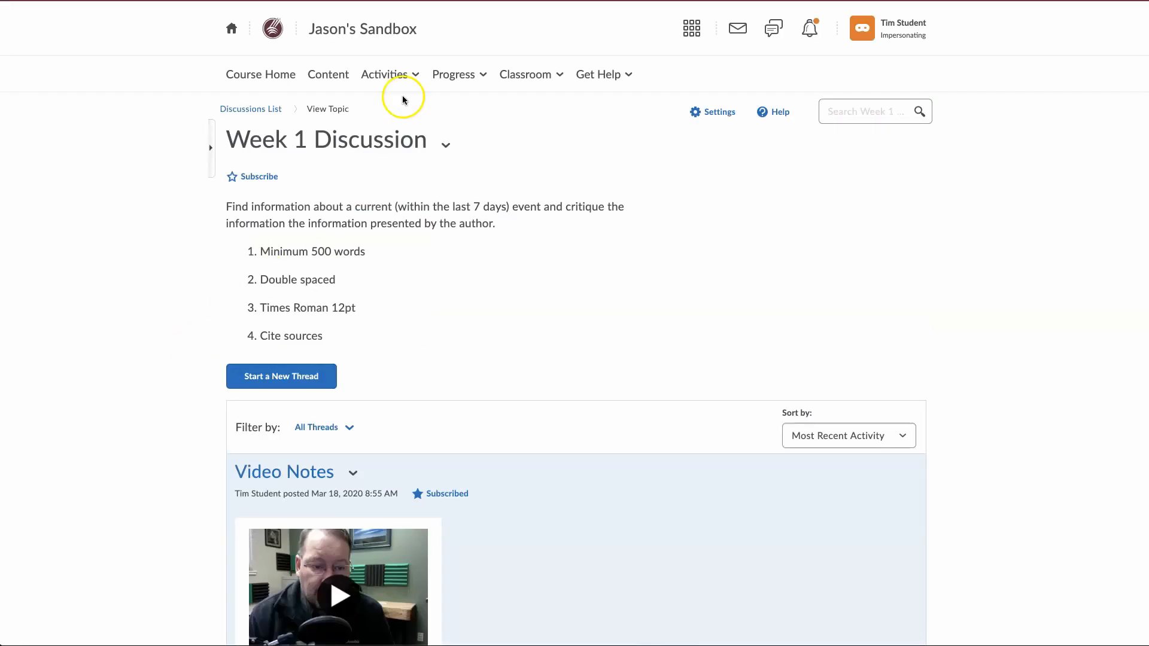
Go to Activities > Assignments and open the 'Assignment' folder submission page
click(385, 74)
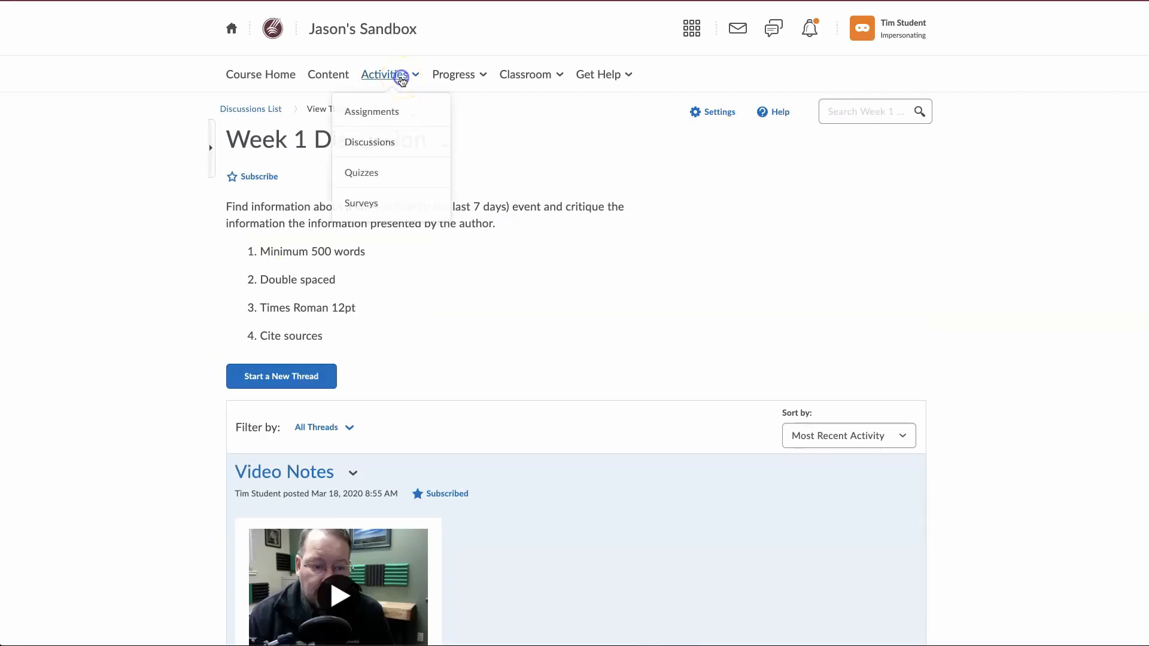
click(372, 111)
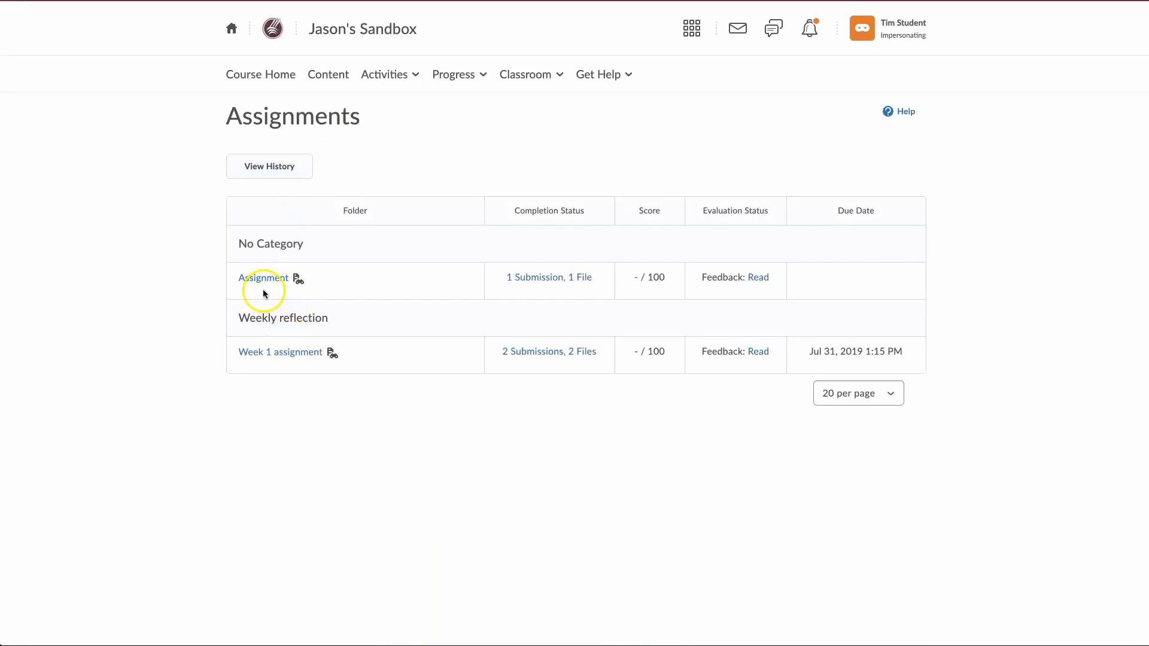
click(264, 277)
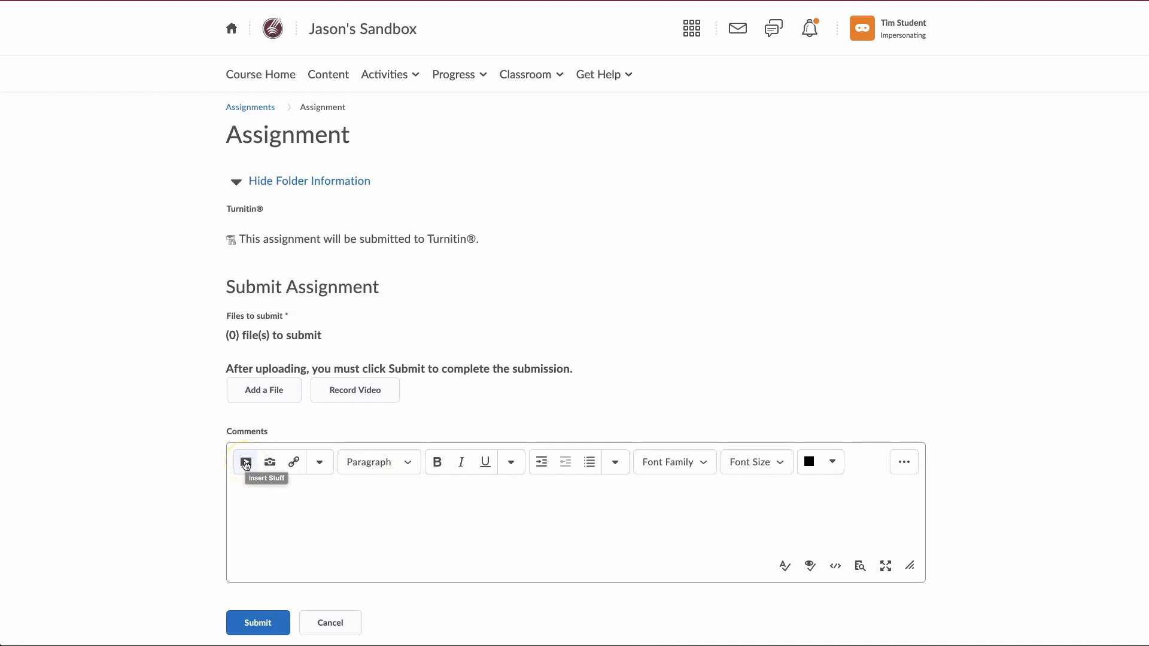
Show the Insert Stuff options, including Add Video Note, for the submission comments
click(246, 461)
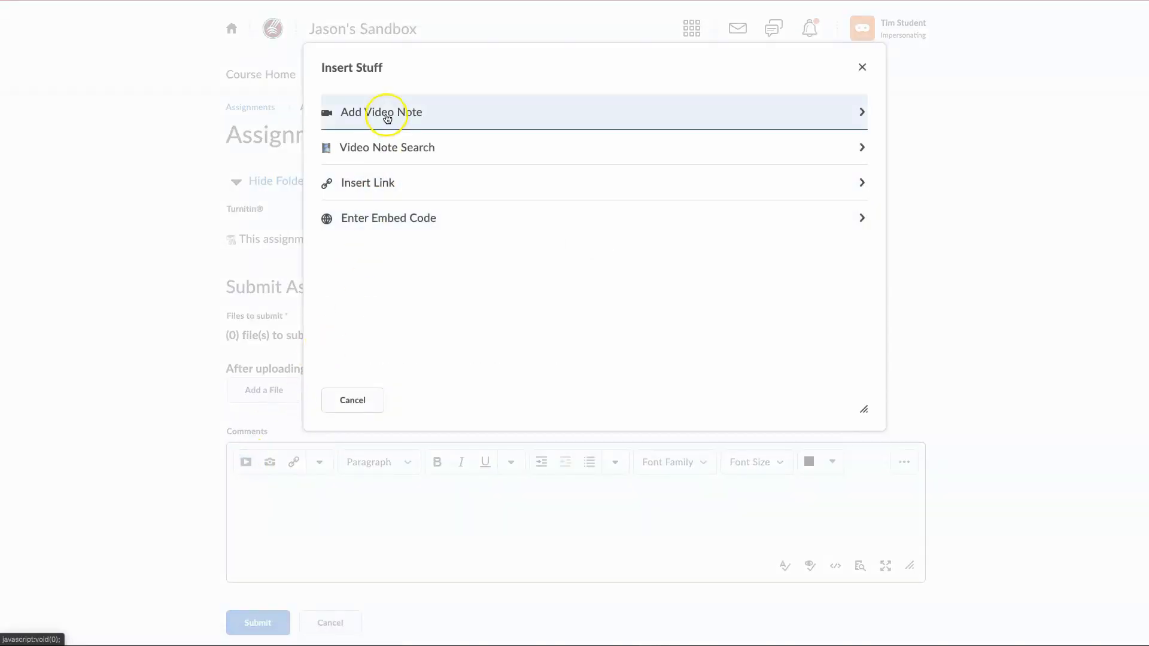
mouse_move(386, 117)
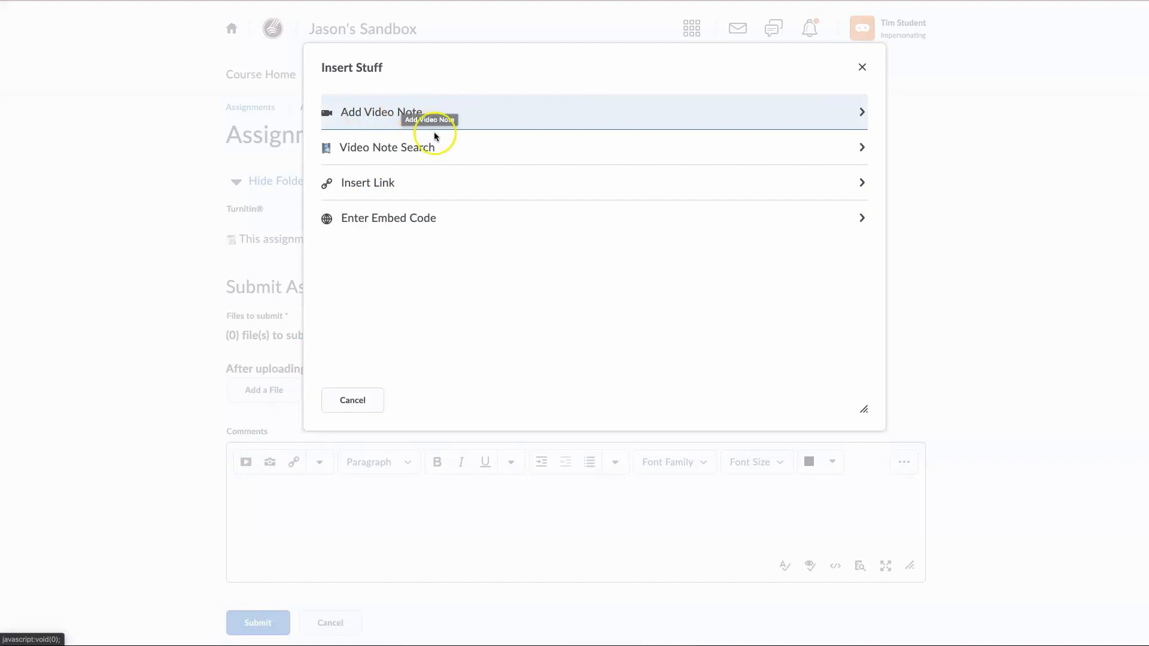
mouse_move(433, 324)
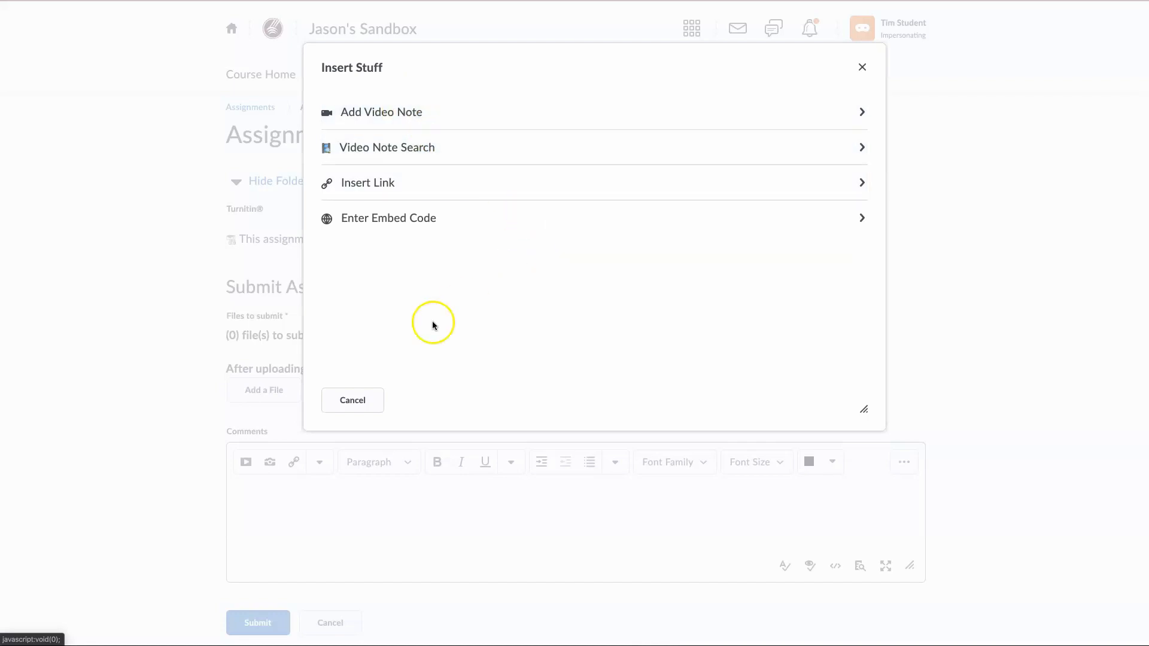